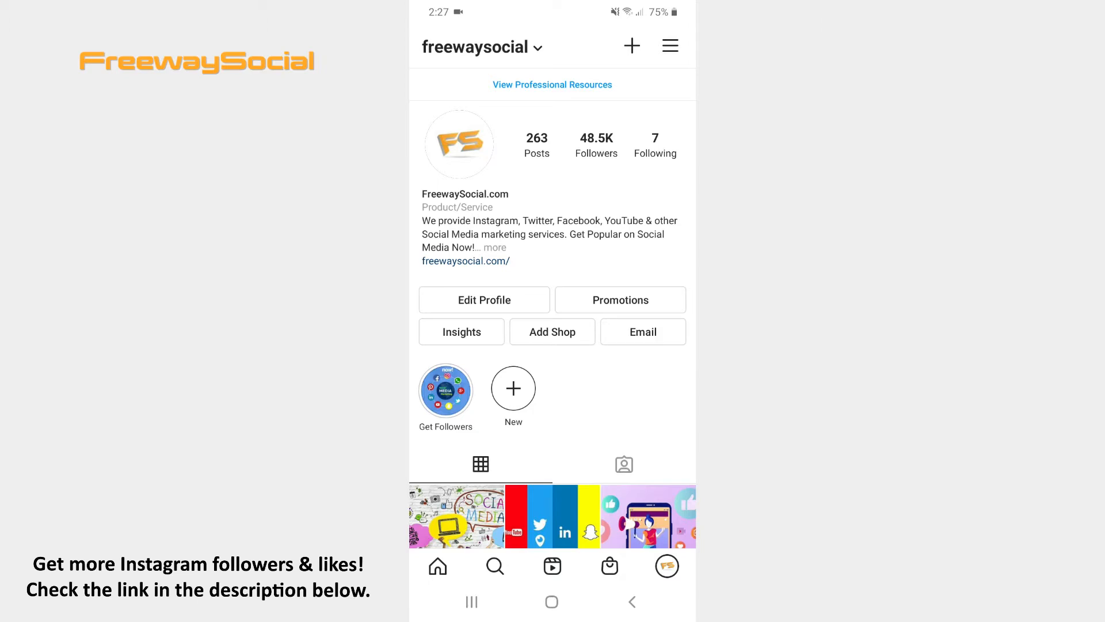
Step: Open the side menu from the freewaysocial profile page
left_click(669, 45)
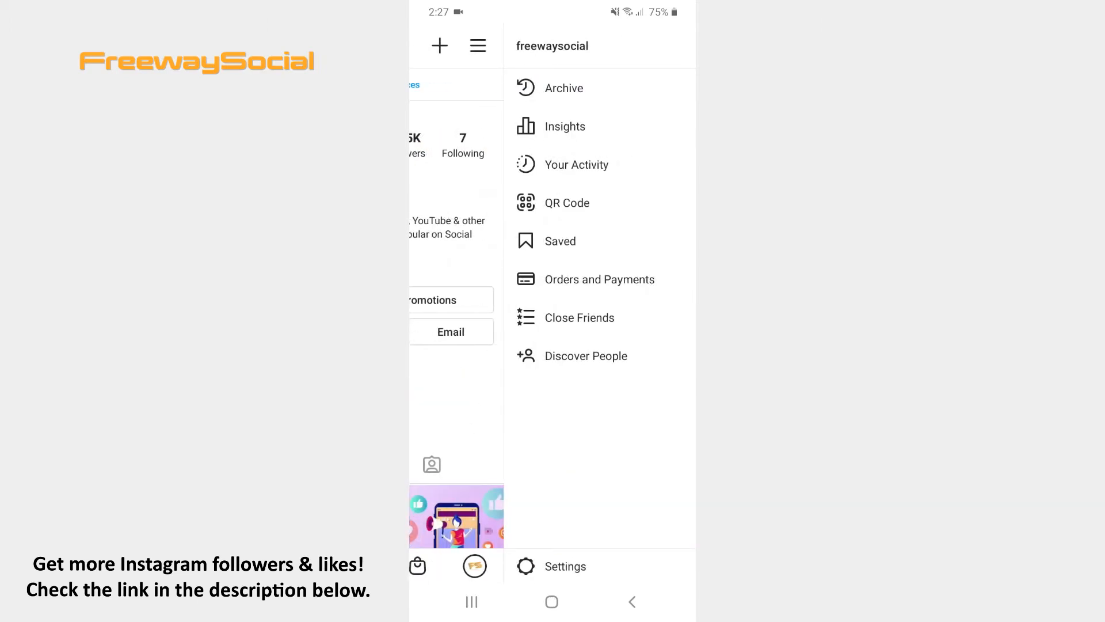
Step: Go to Saved to see the All Posts, Wishlist, Audio and Content marketing collections
left_click(559, 241)
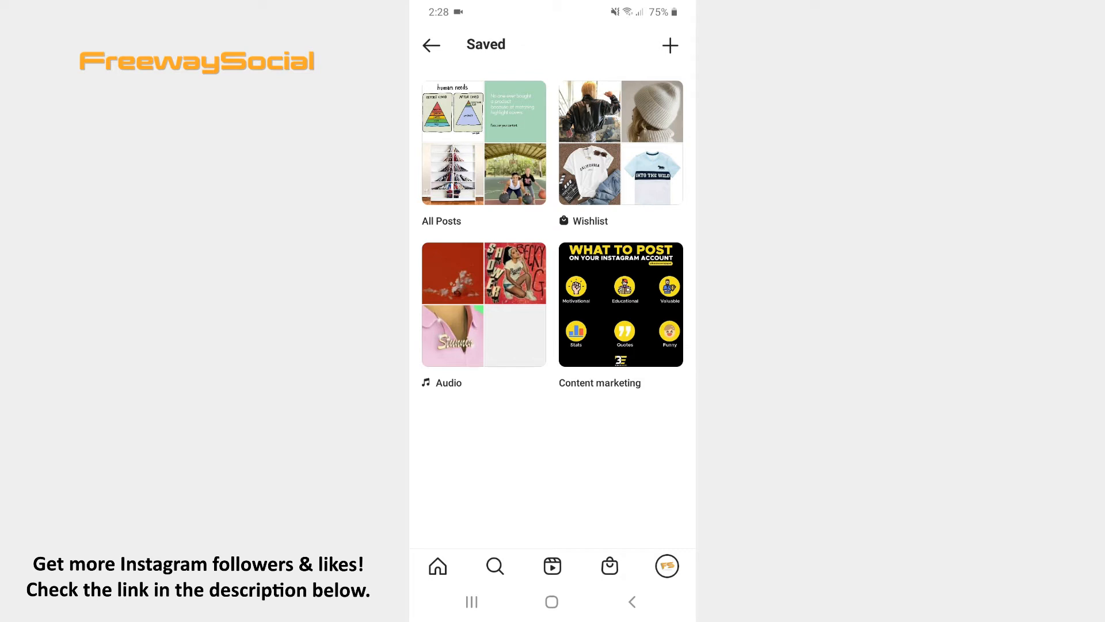
Step: Open the Content marketing collection and choose Edit Collection from its options menu
left_click(620, 304)
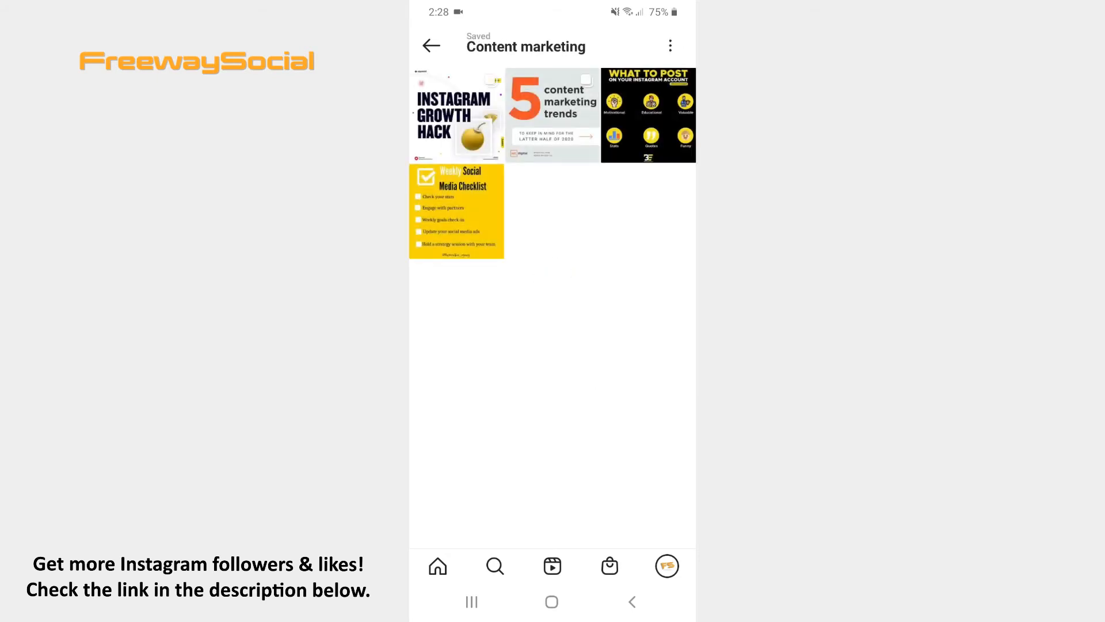
left_click(669, 45)
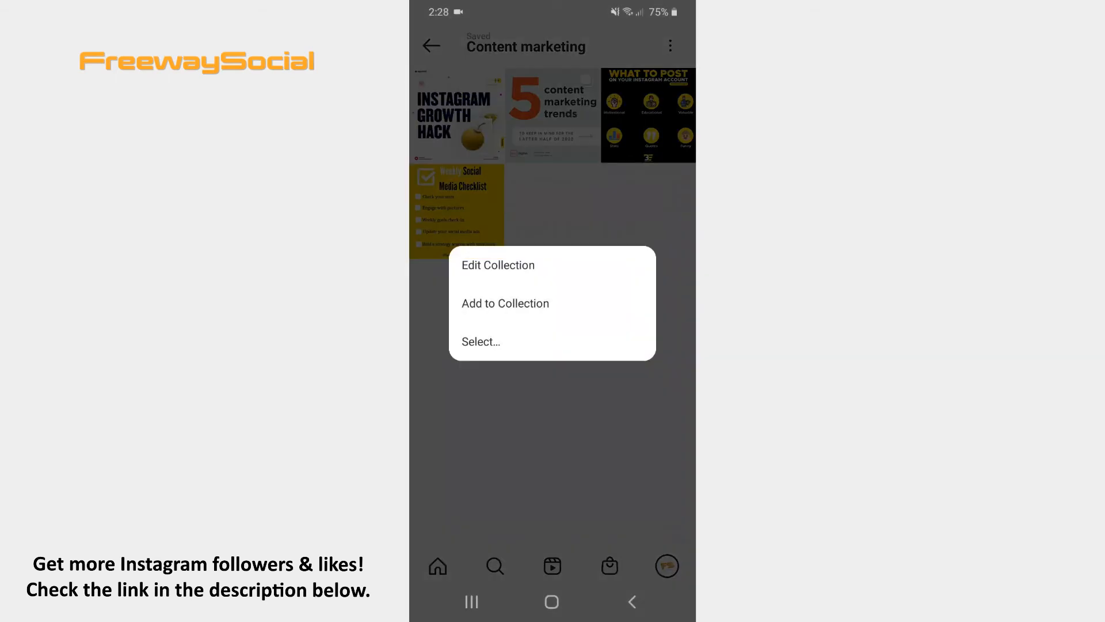
left_click(499, 265)
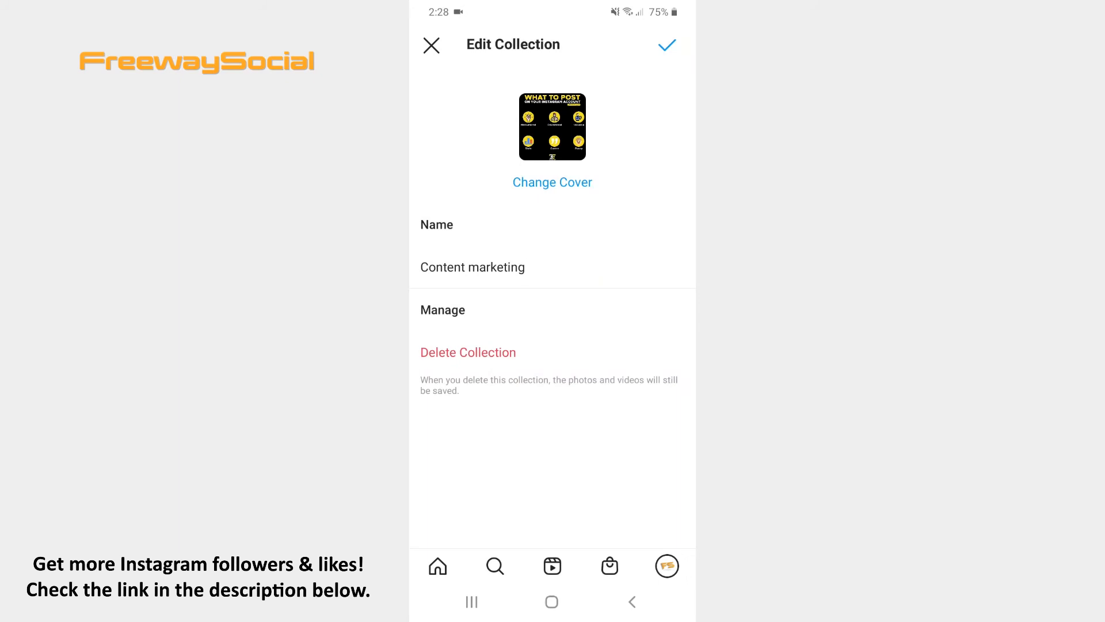
Step: Change the collection name to 'Social media' and confirm with the checkmark
left_click(472, 267)
type("Social m")
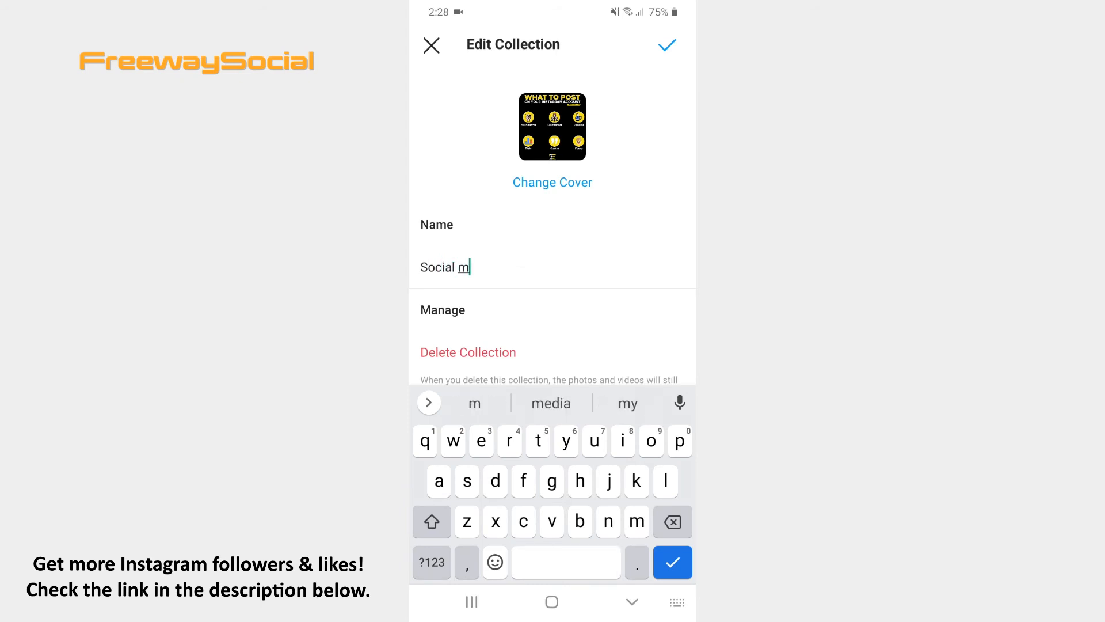
left_click(475, 403)
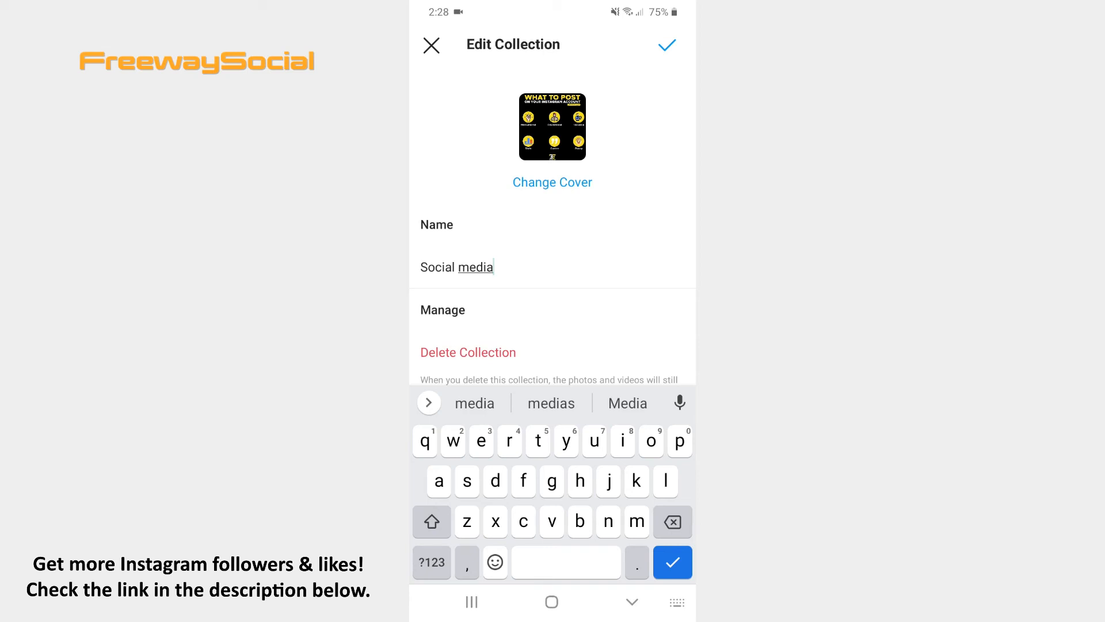
left_click(665, 44)
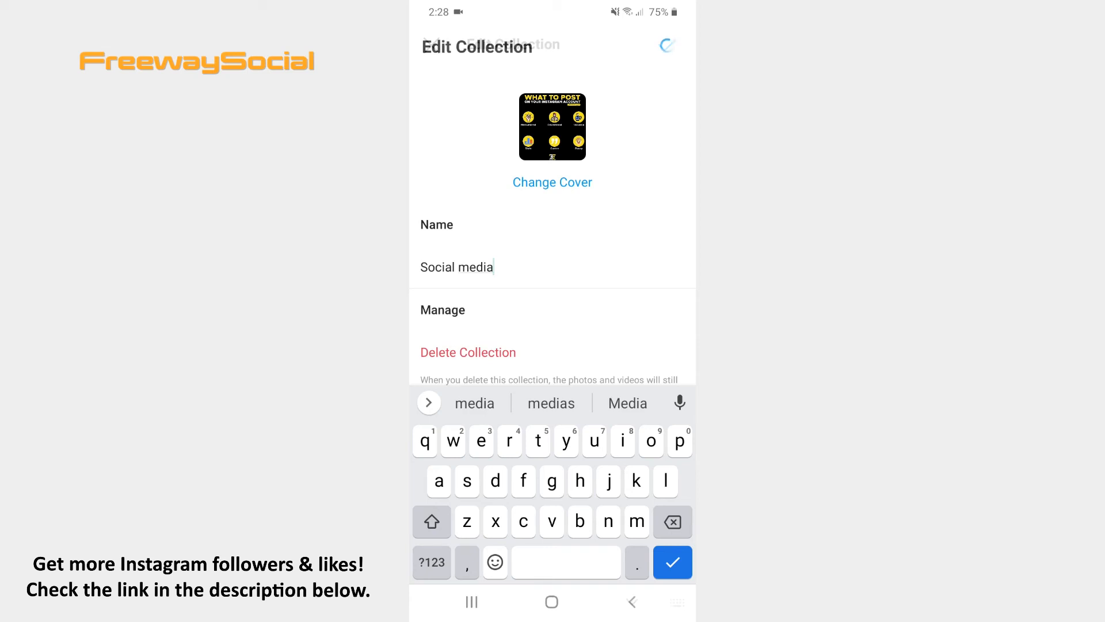